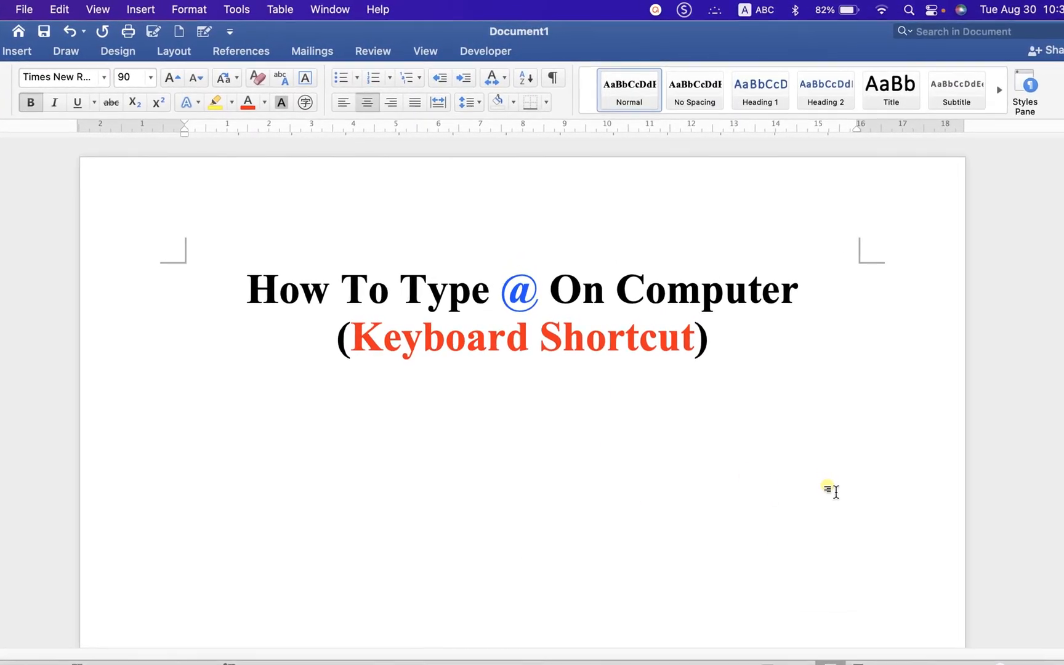
Add a large @ symbol centred below the title using Shift+2
left_click(521, 482)
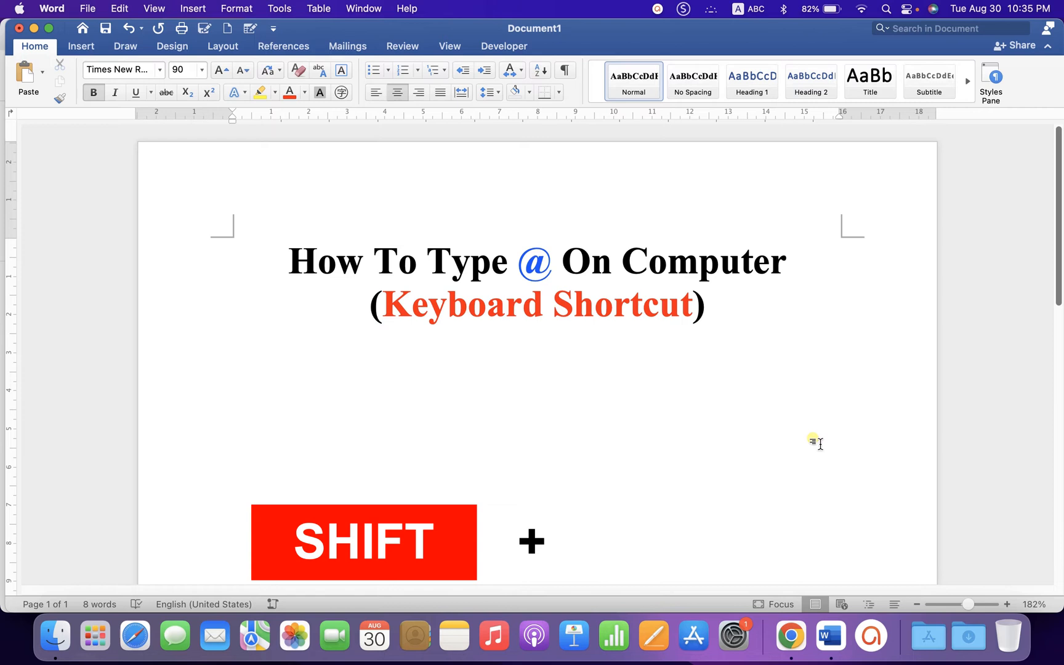
left_click(538, 441)
type("@")
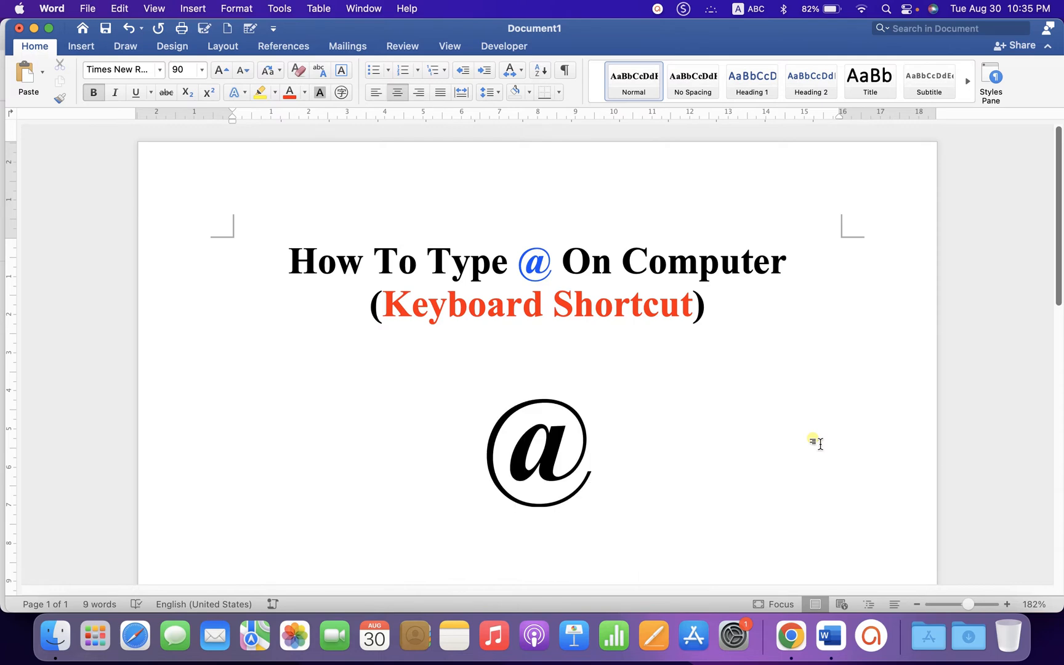
left_click(594, 441)
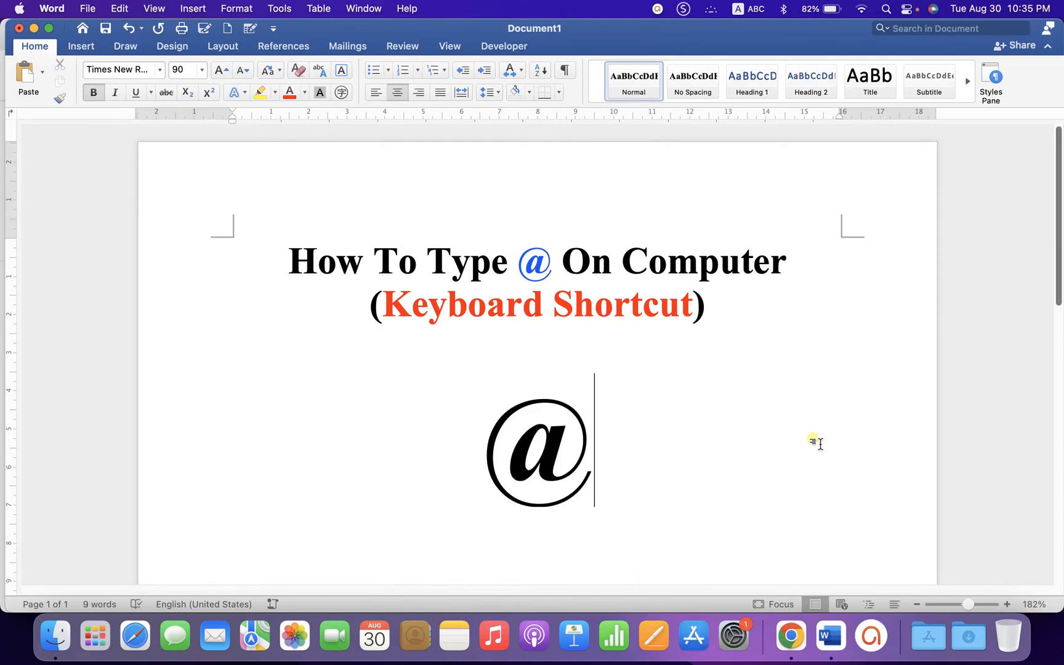
Search Google for 'at the rate' to find the @ symbol
left_click(790, 637)
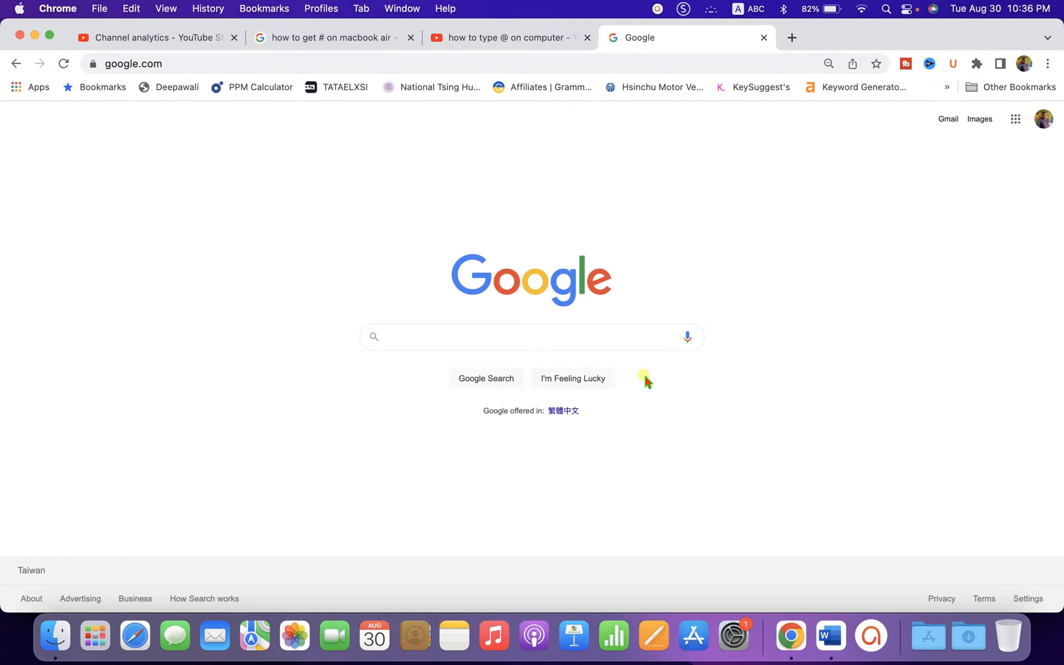
type("at the rat")
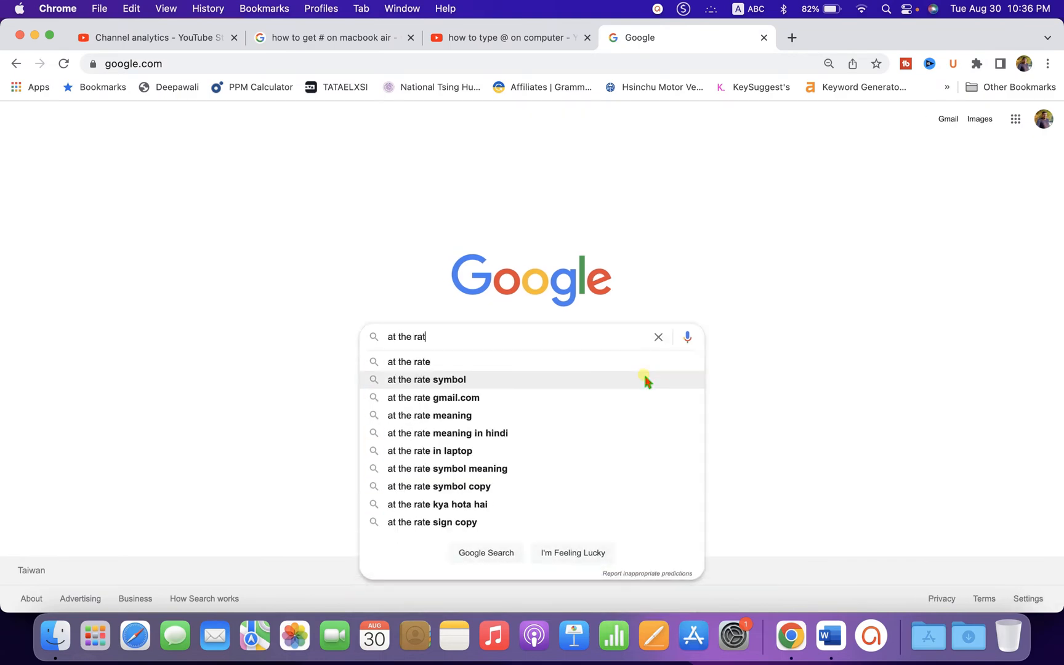
left_click(409, 362)
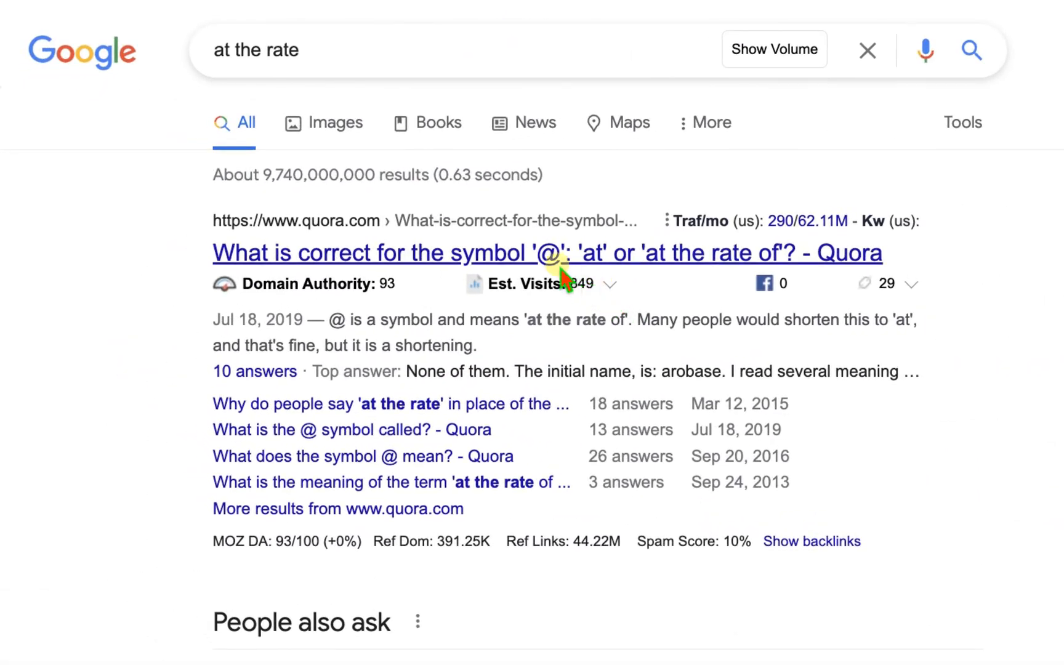
mouse_move(340, 332)
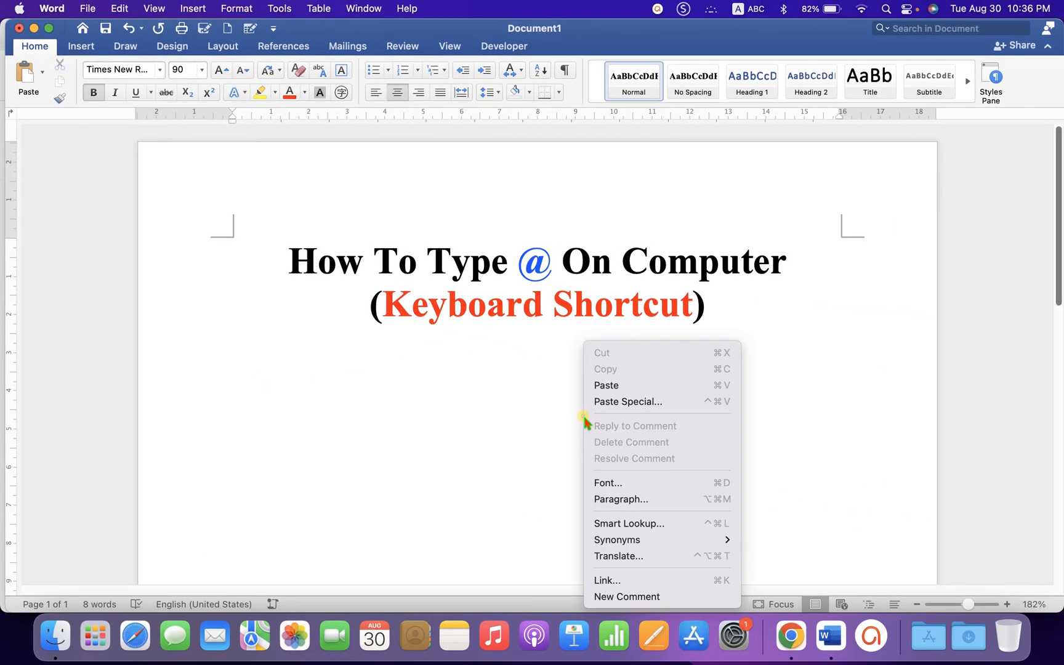
Paste the copied @ below the Word title as HTML Format via Paste Special
left_click(627, 401)
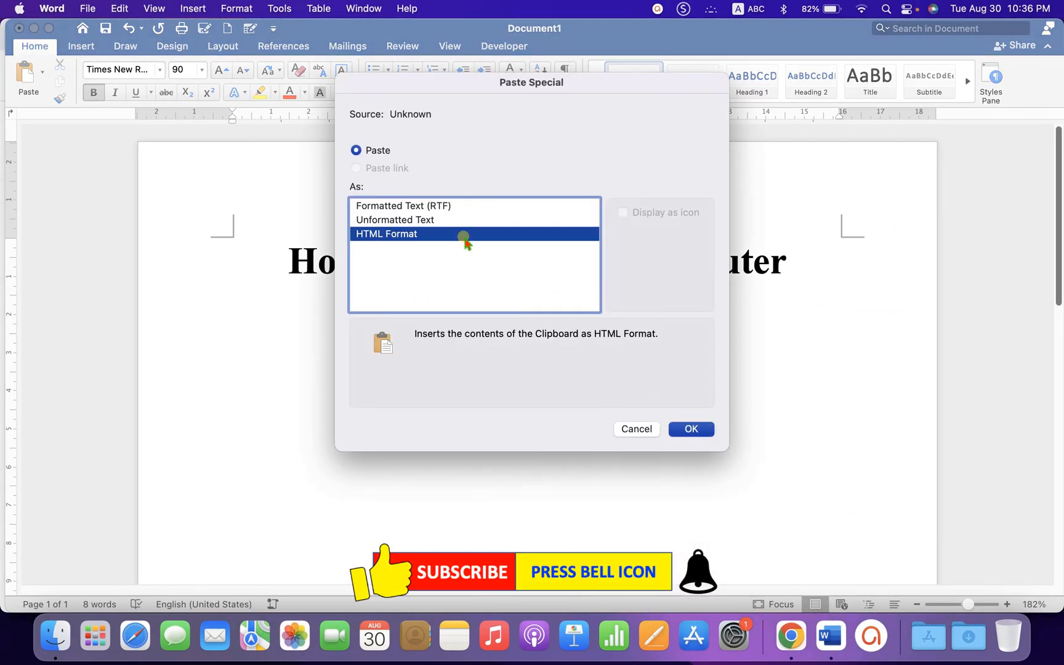
left_click(689, 428)
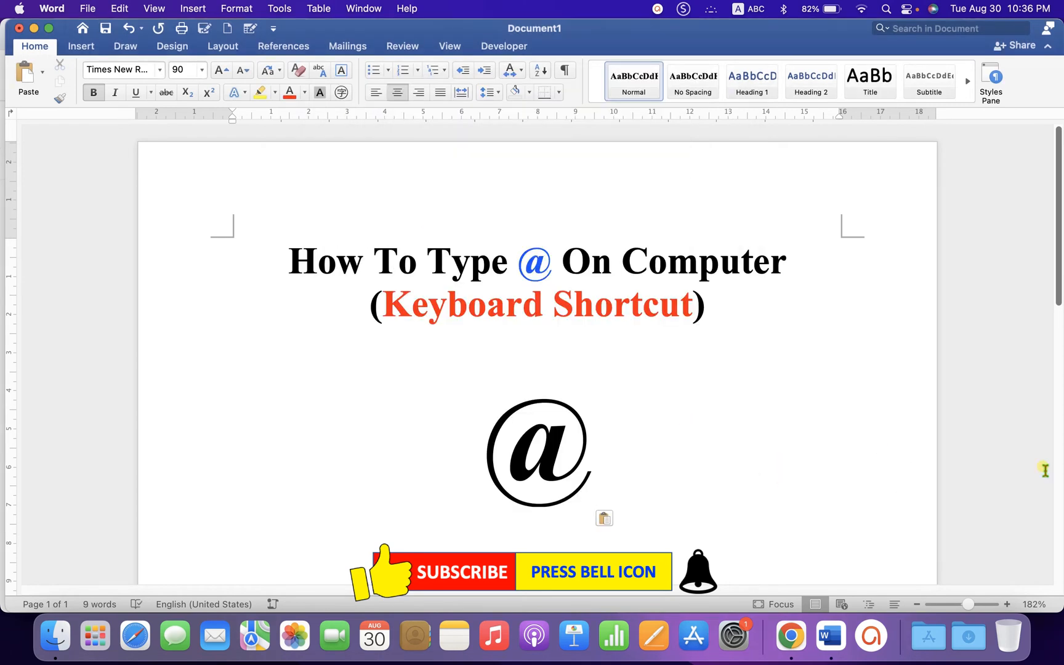
left_click(595, 441)
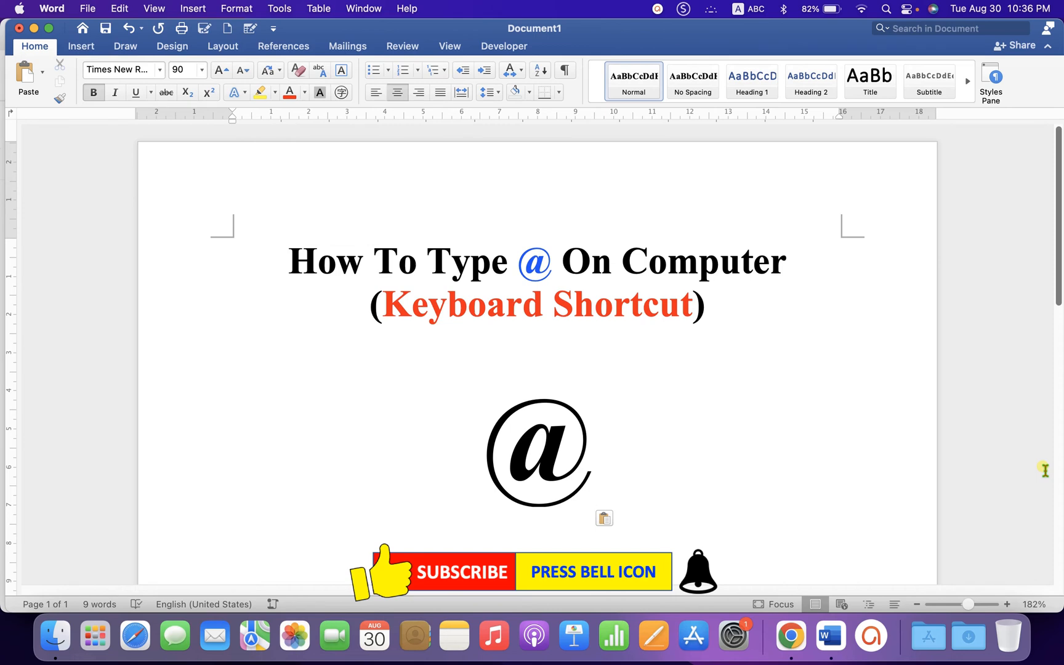
left_click(595, 440)
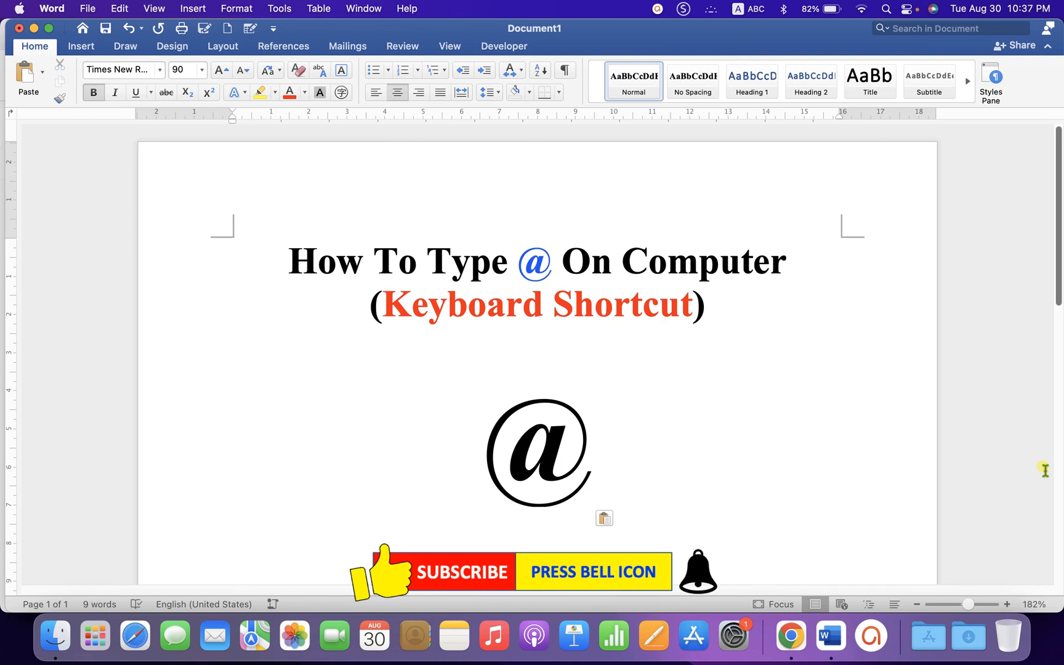
left_click(595, 441)
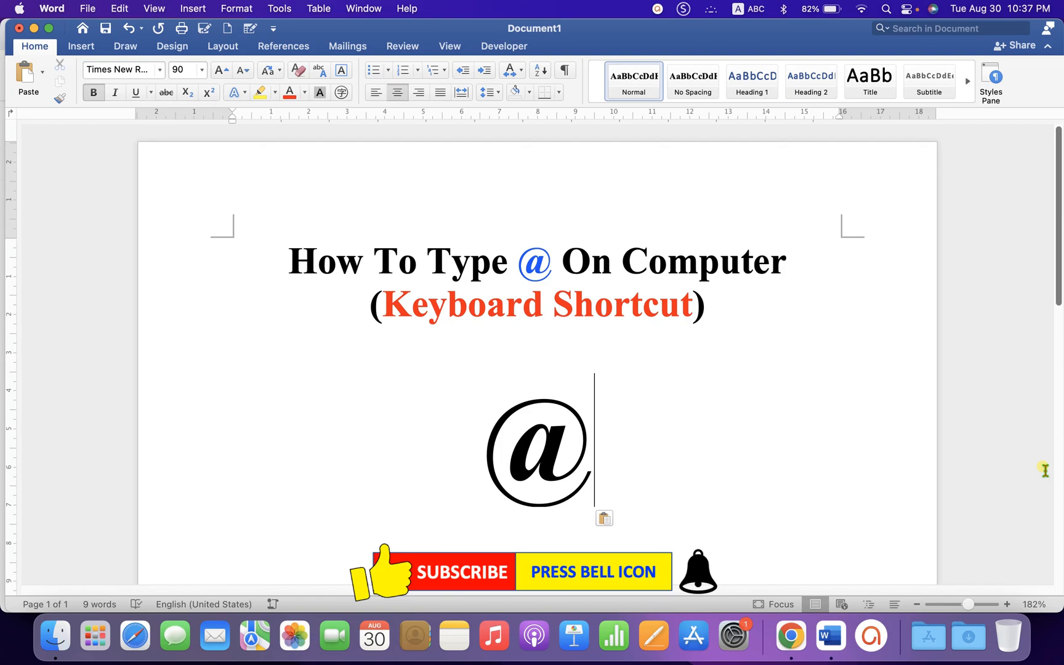